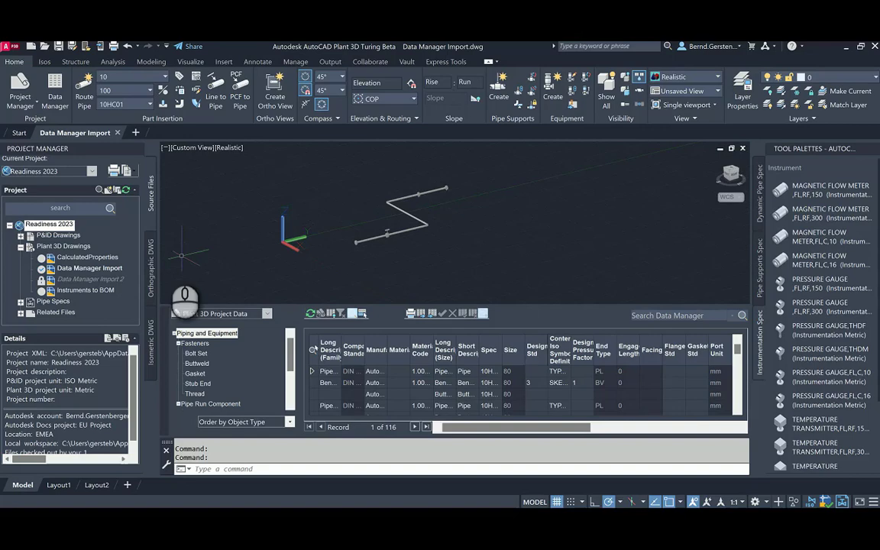
mouse_move(84, 268)
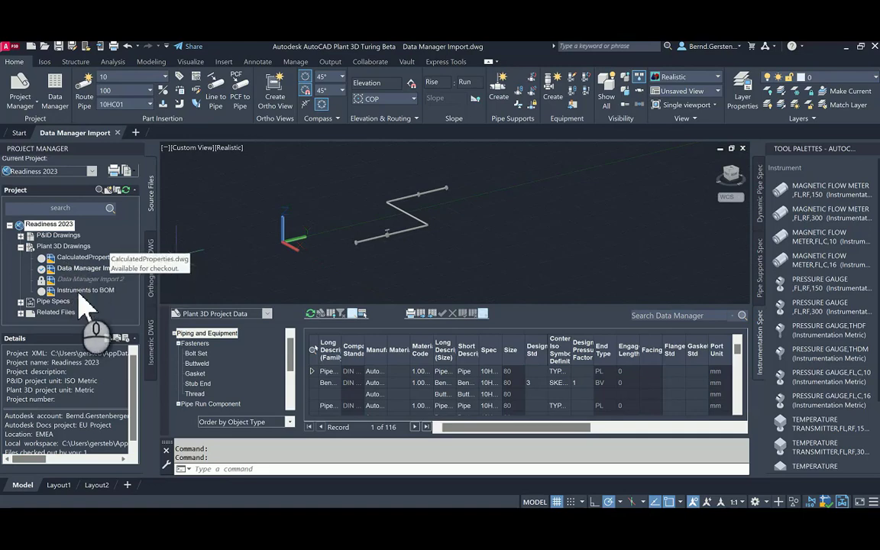
mouse_move(82, 289)
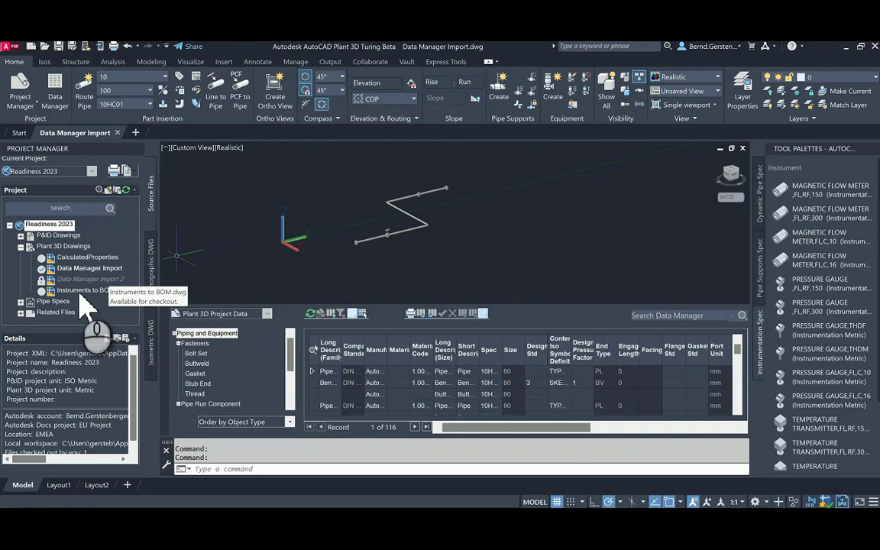
mouse_move(123, 313)
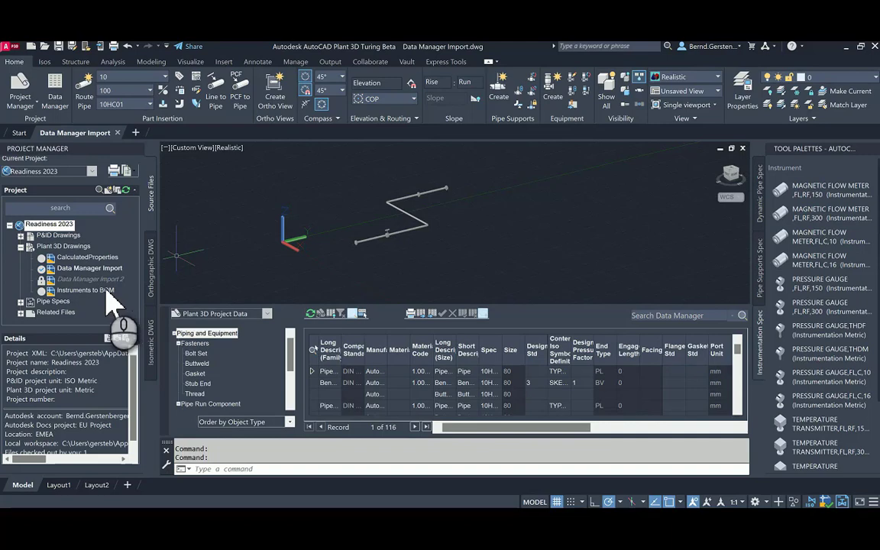
mouse_move(91, 279)
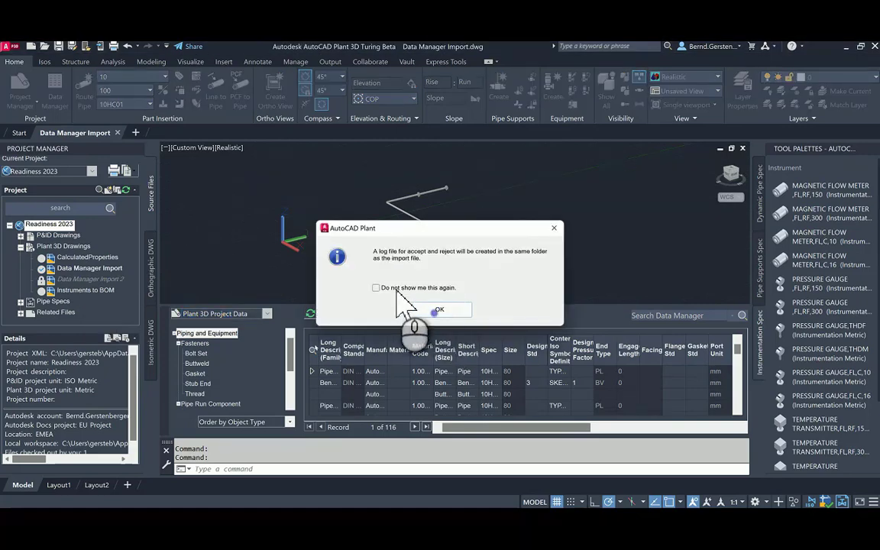
Dismiss the log file notice and browse the Desktop for the Excel spreadsheet
click(439, 308)
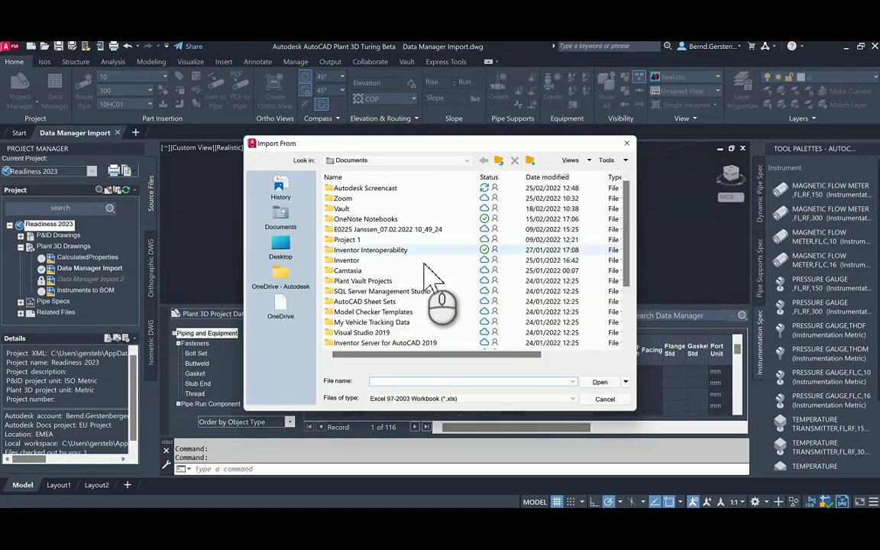
mouse_move(294, 260)
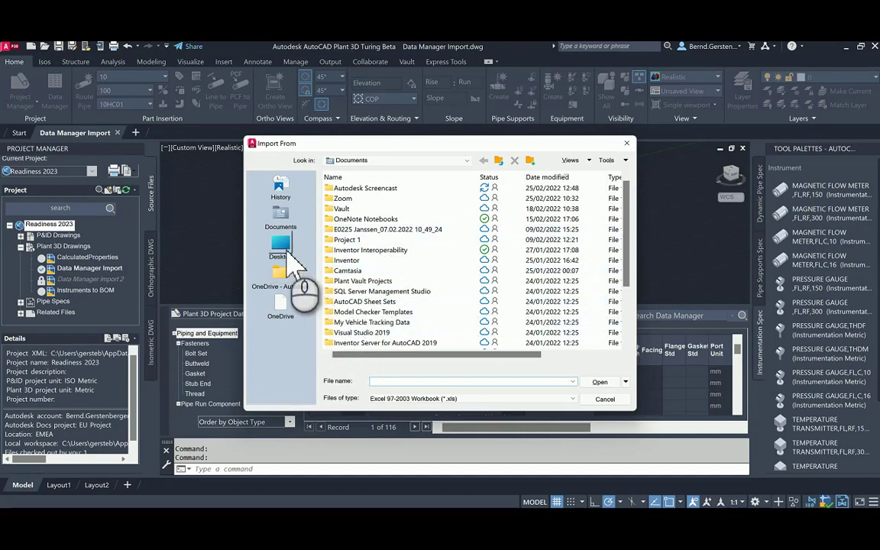
click(281, 248)
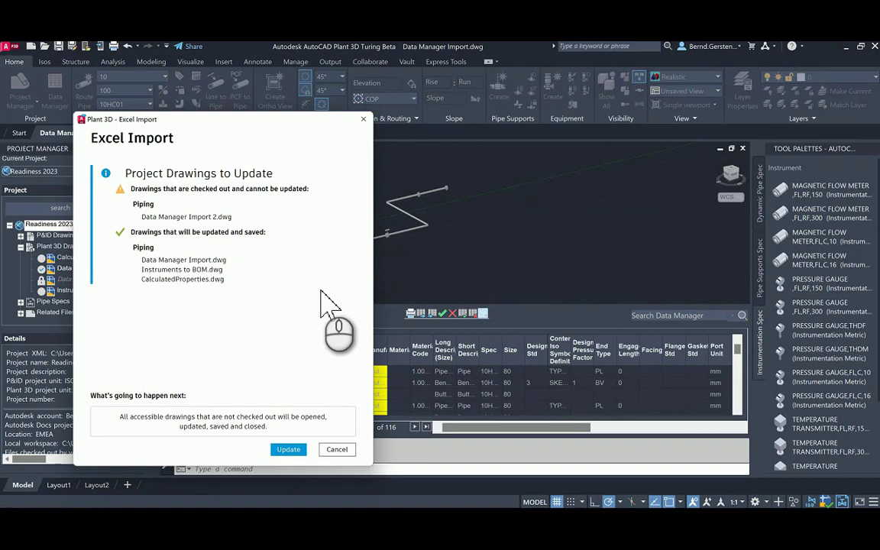
mouse_move(320, 306)
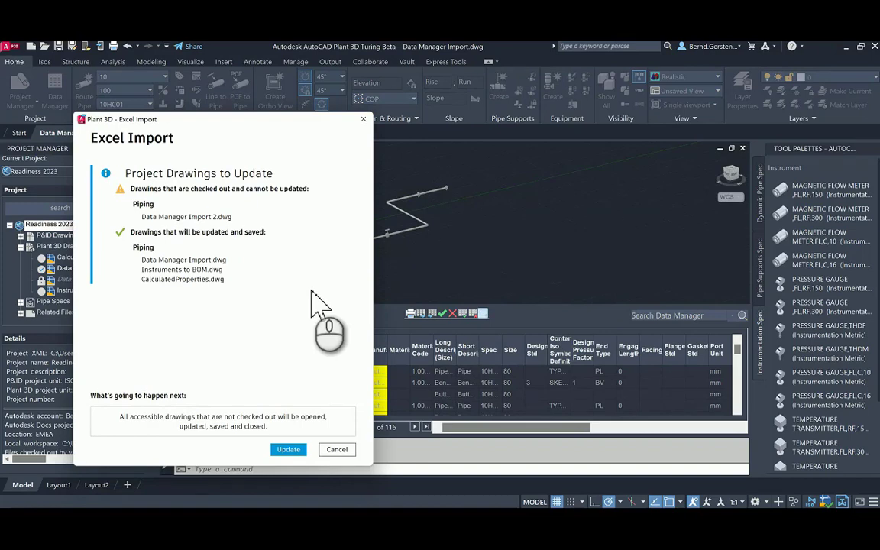
mouse_move(317, 306)
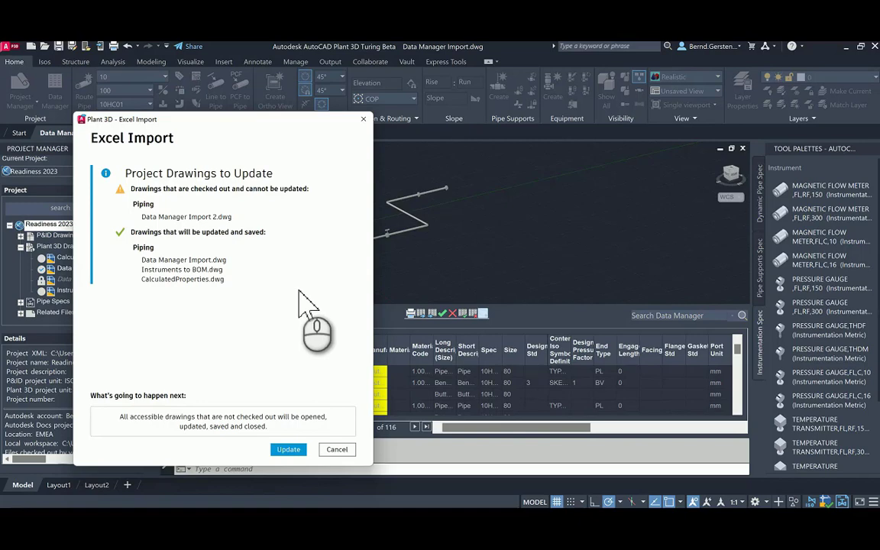
mouse_move(293, 305)
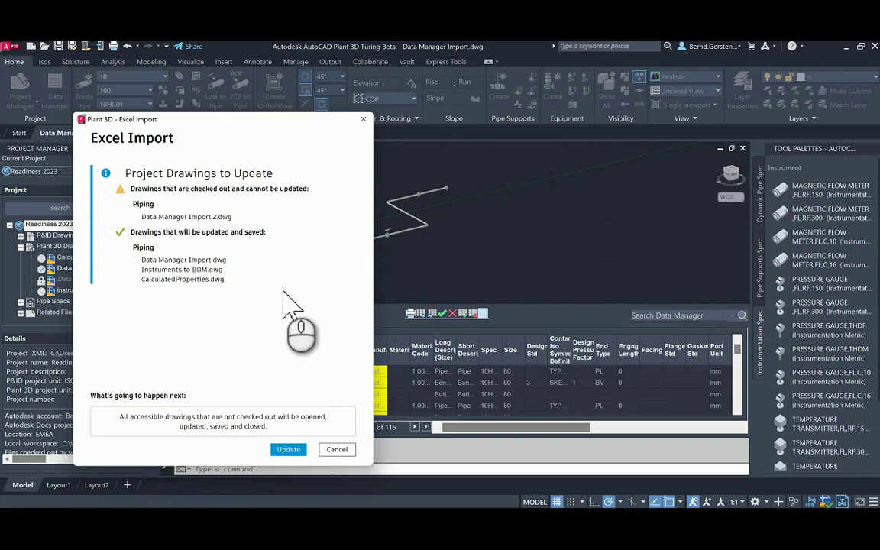
mouse_move(225, 222)
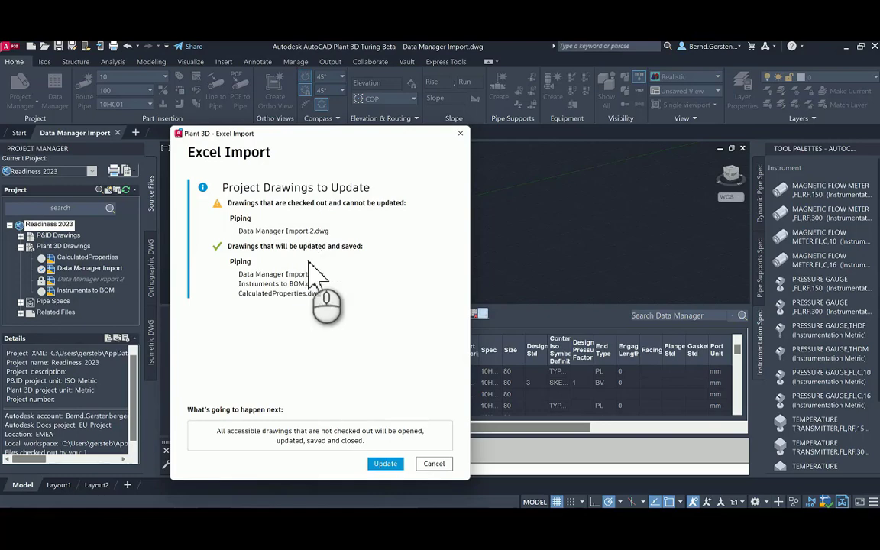
Update the listed project drawings with the imported Excel data
click(385, 464)
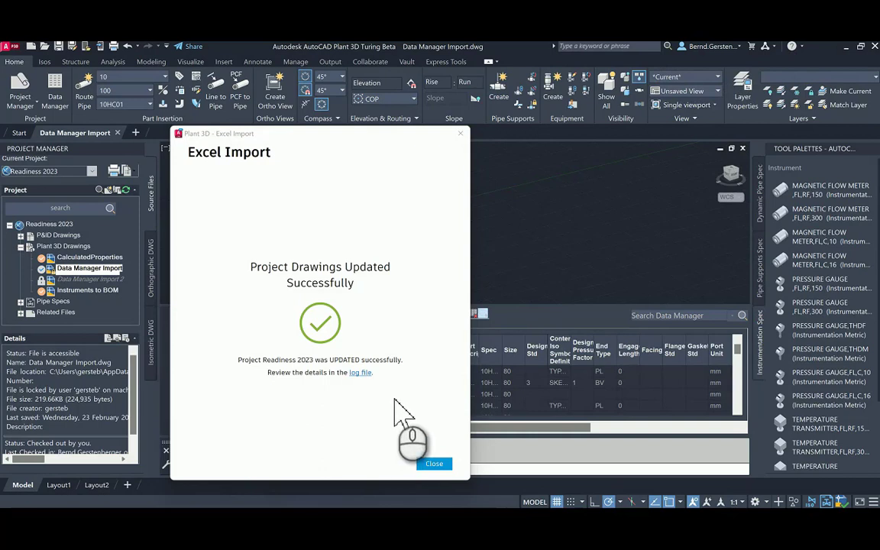
mouse_move(397, 397)
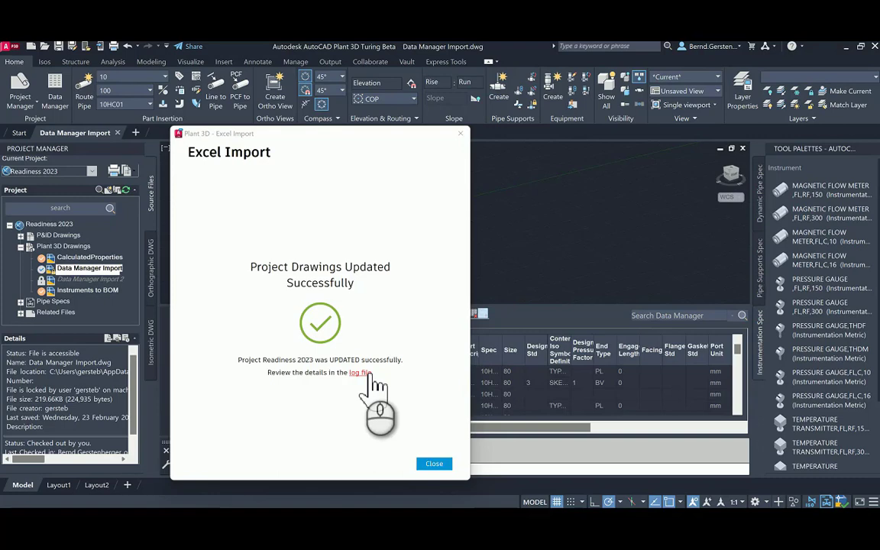
Open the import log file from the success message in the Excel Import dialog
click(359, 372)
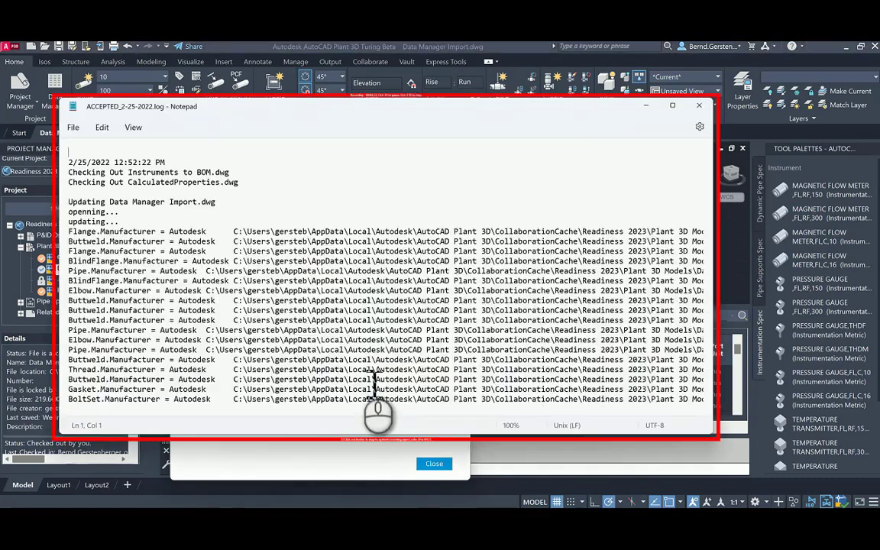
Scroll through the Notepad log listing Manufacturer values set to Autodesk
click(673, 106)
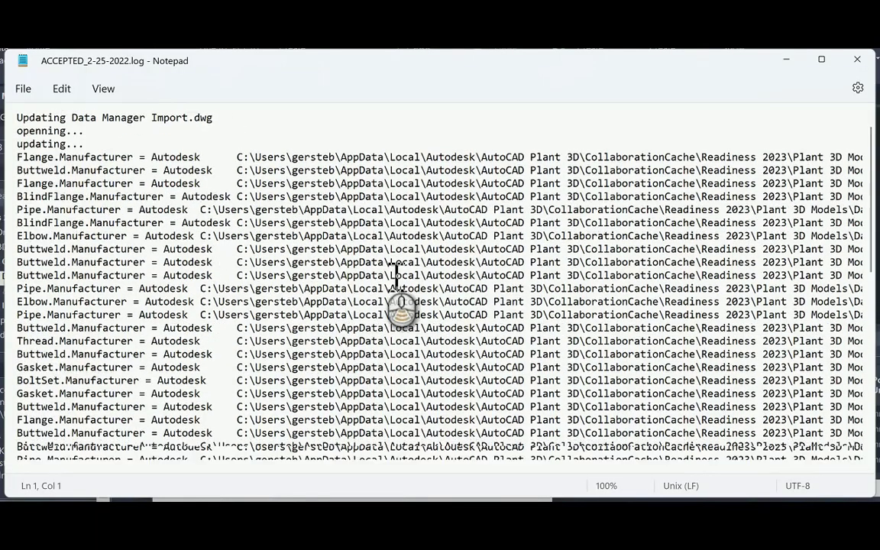
scroll(down, 3)
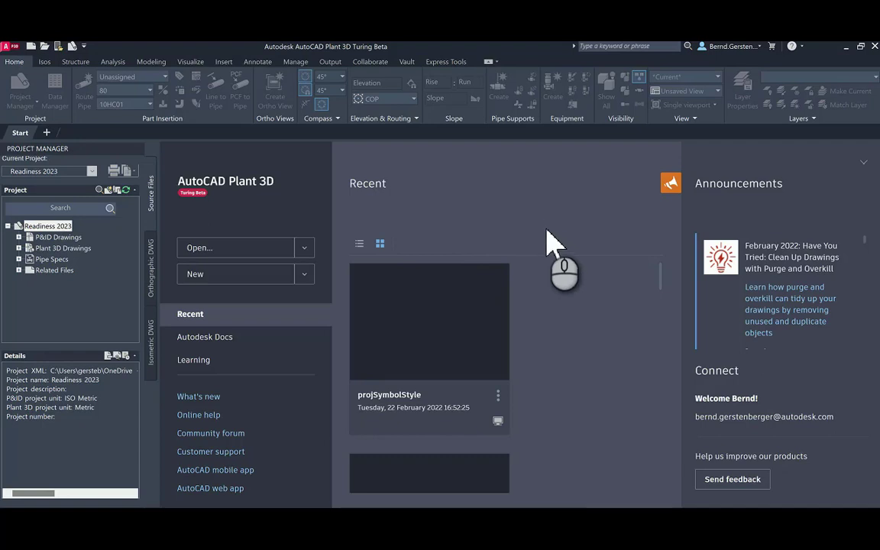
mouse_move(119, 229)
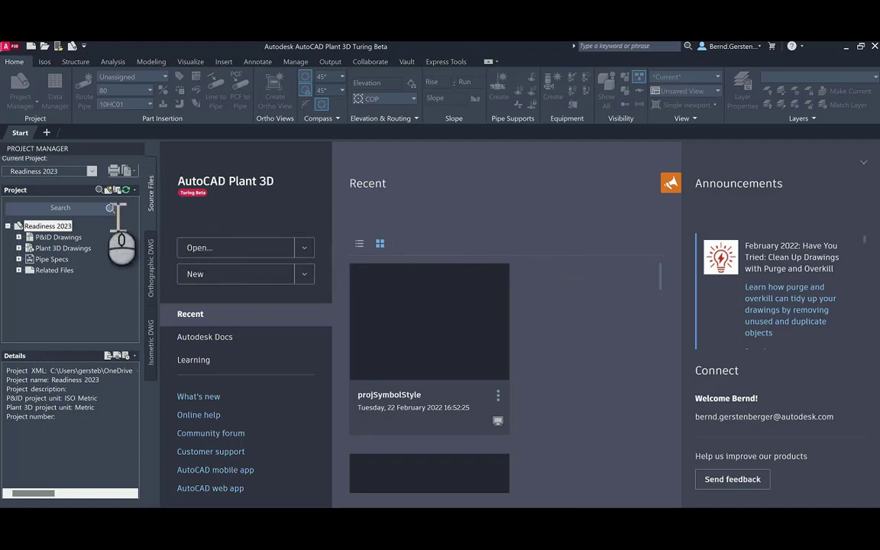
Choose Open Collaboration Project from the Current Project dropdown in Project Manager
click(91, 171)
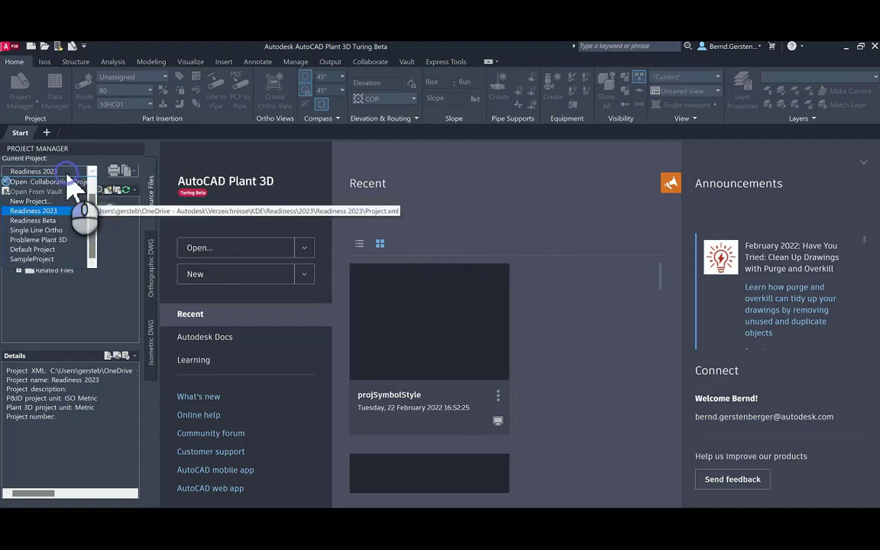
click(35, 181)
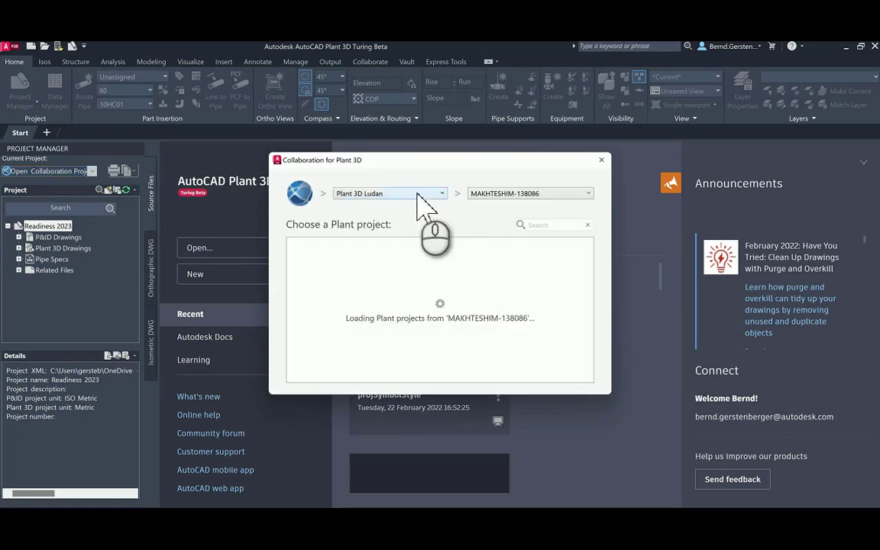
Show projects from ALL ACCOUNTS and search for 'test'
click(389, 192)
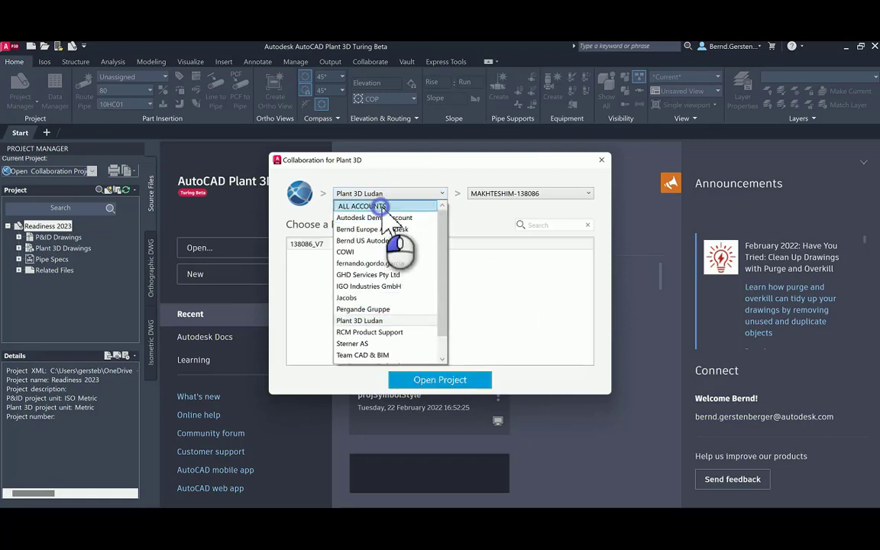
click(360, 206)
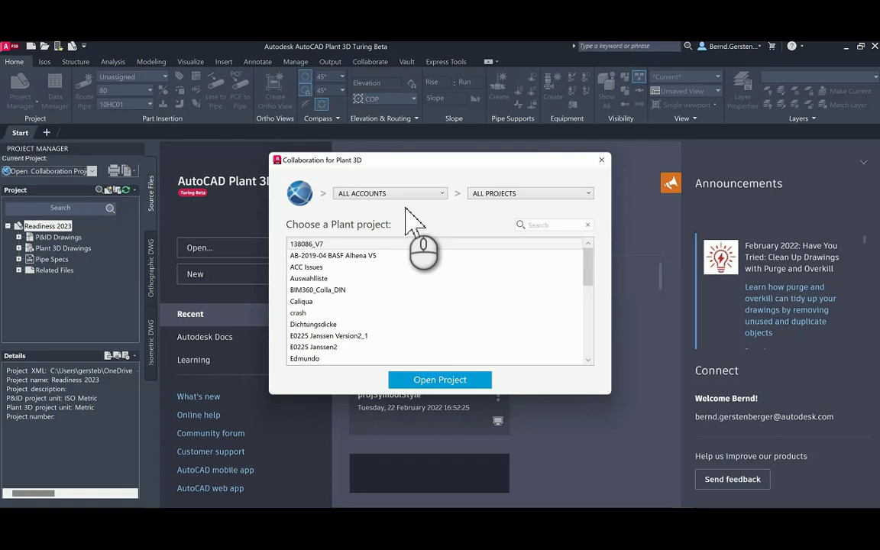
mouse_move(535, 217)
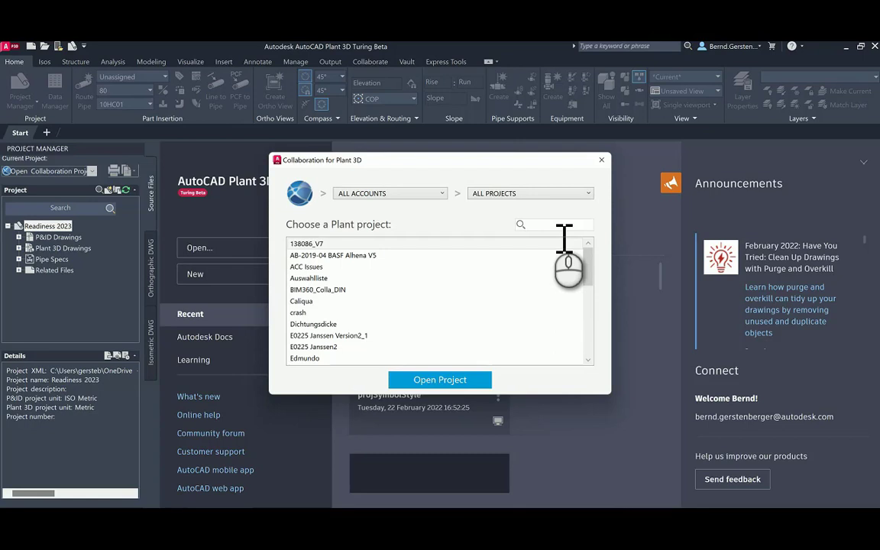
text(test)
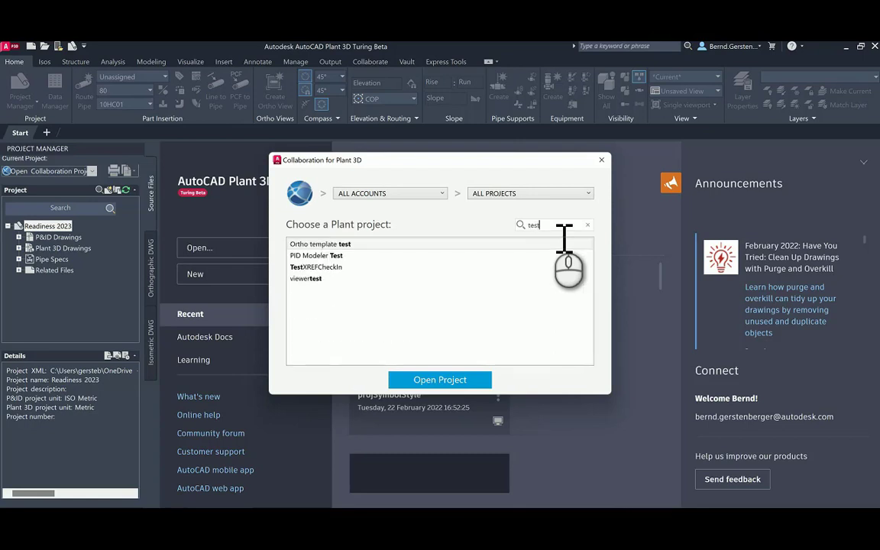